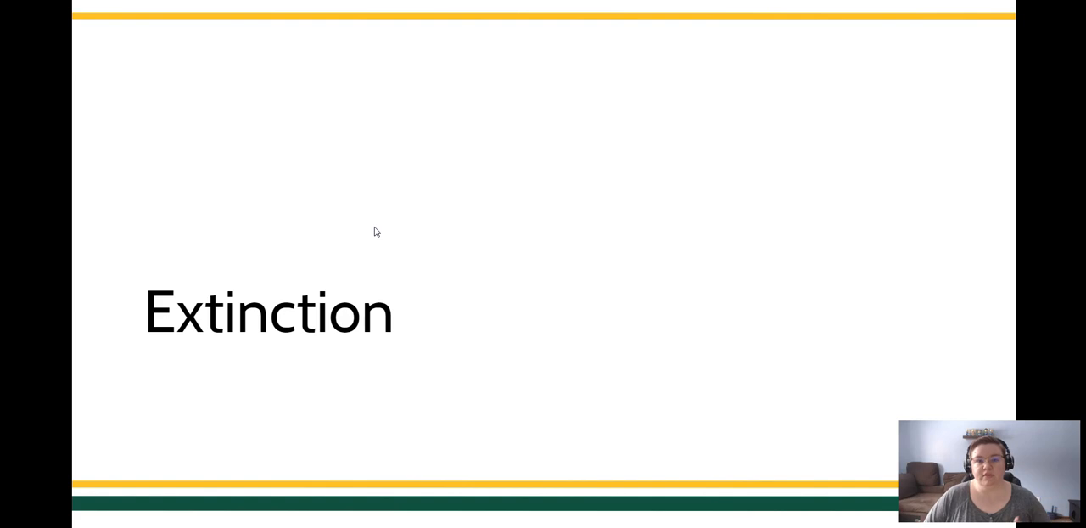
# Advance from the Extinction title slide to the 'Because it pays off' slide.
pyautogui.press('Right')
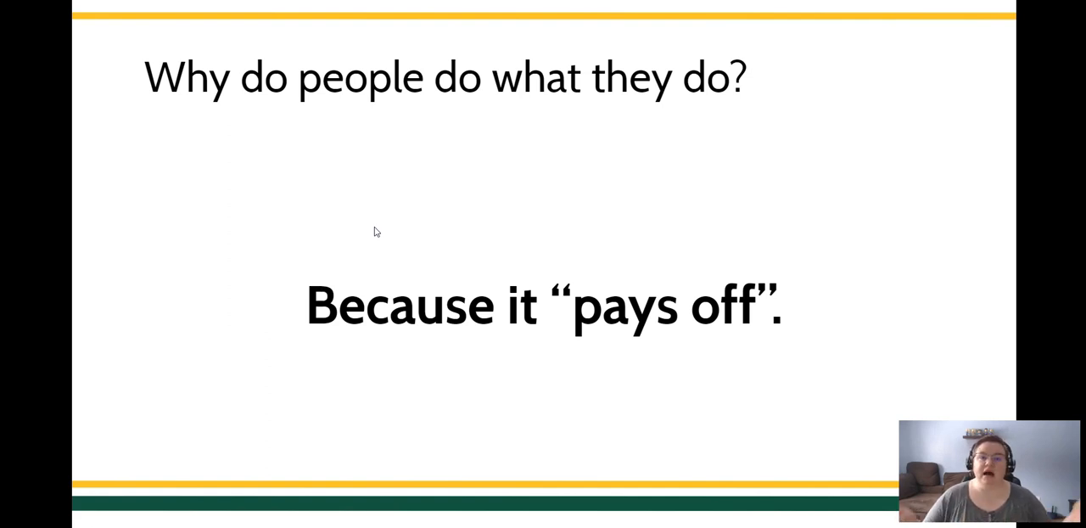
# Advance through 'People stop doing it!' to the Reinforcement diagram slide.
pyautogui.press('Right')
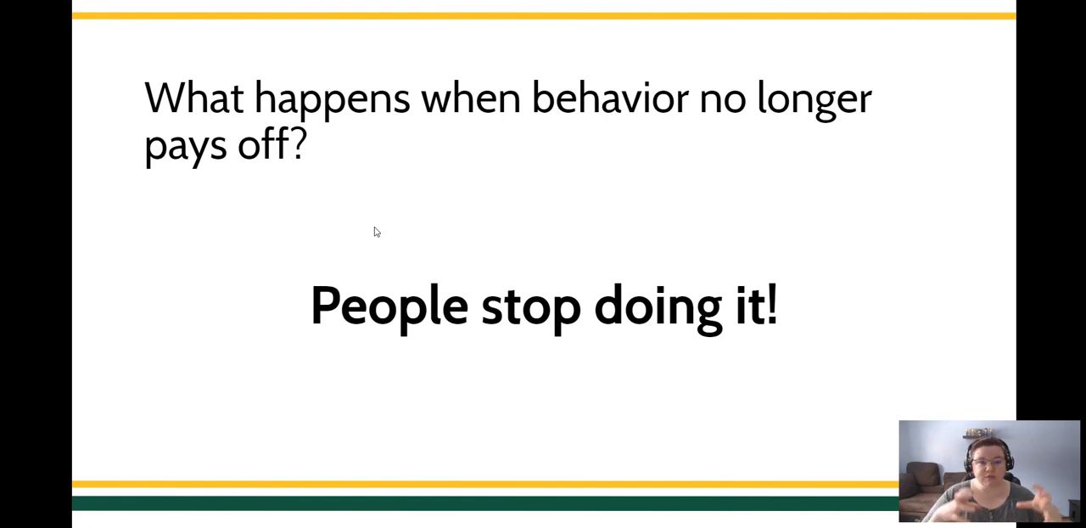
pyautogui.press('Right')
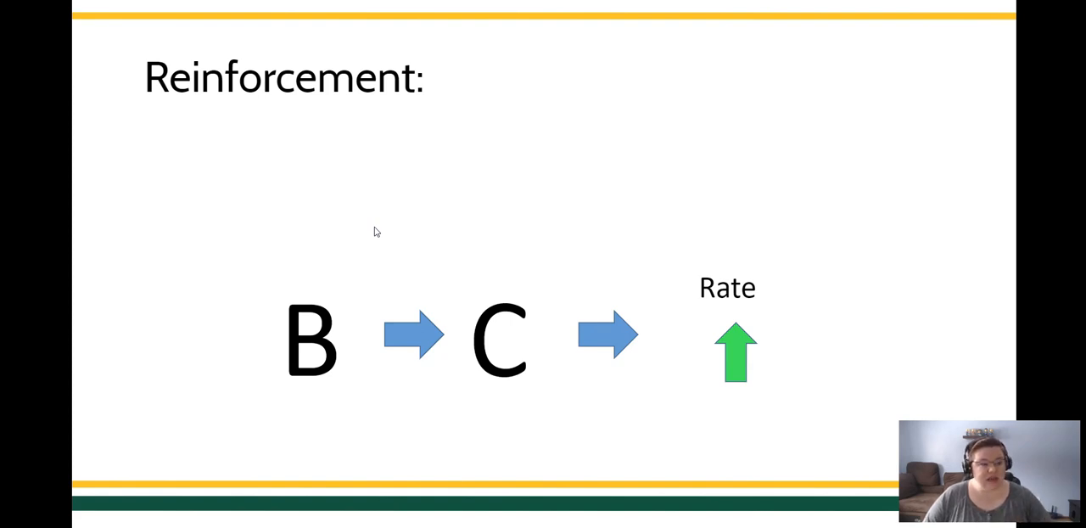
pyautogui.press('Right')
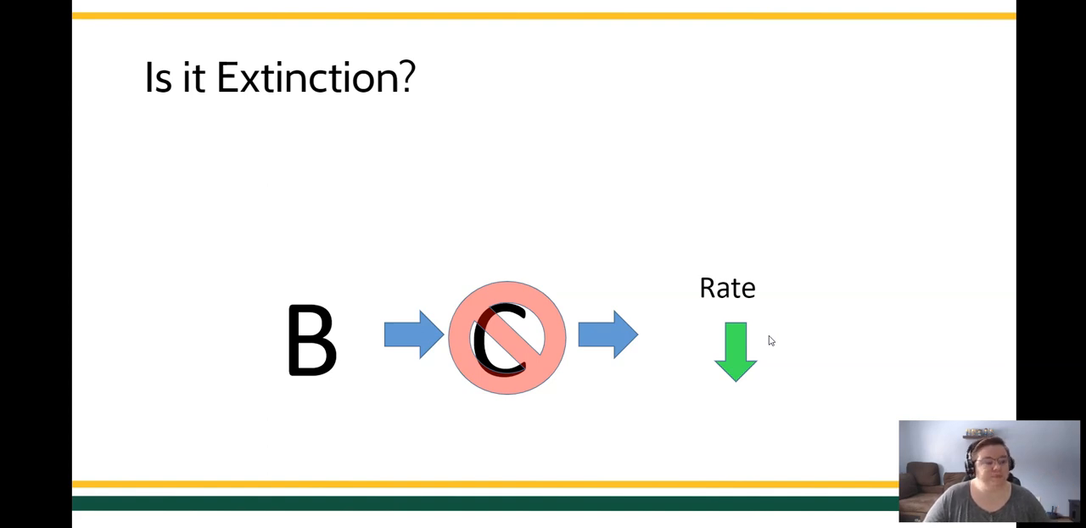
# Advance from the 'Is it Extinction?' diagram to the Conceptual Questions slide on ignoring versus extinction.
pyautogui.press('right')
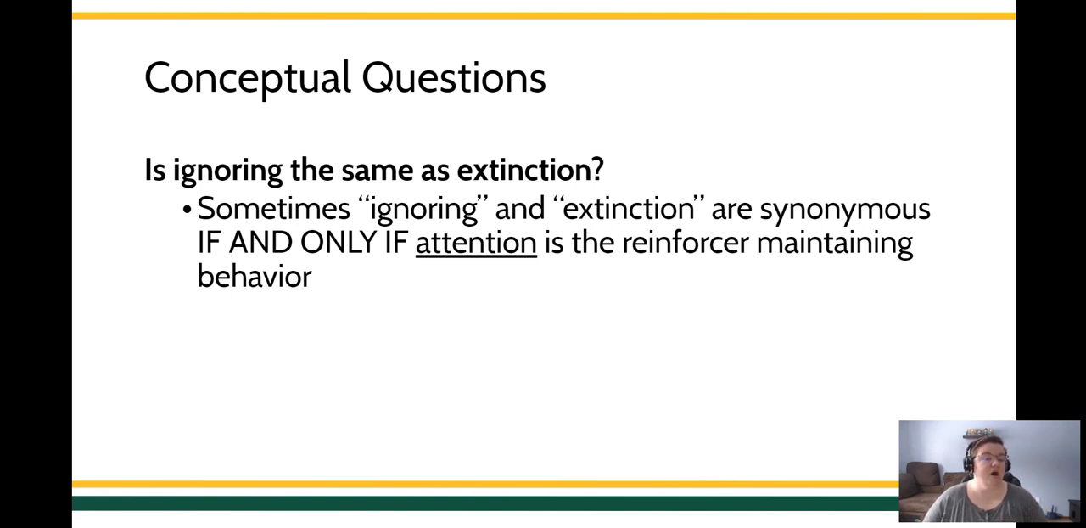
pyautogui.moveTo(1069, 134)
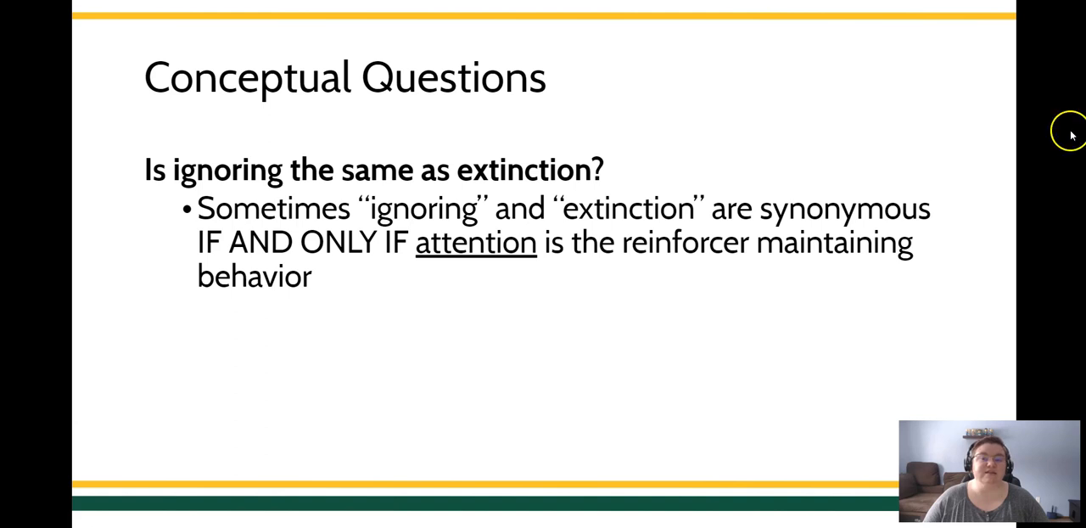